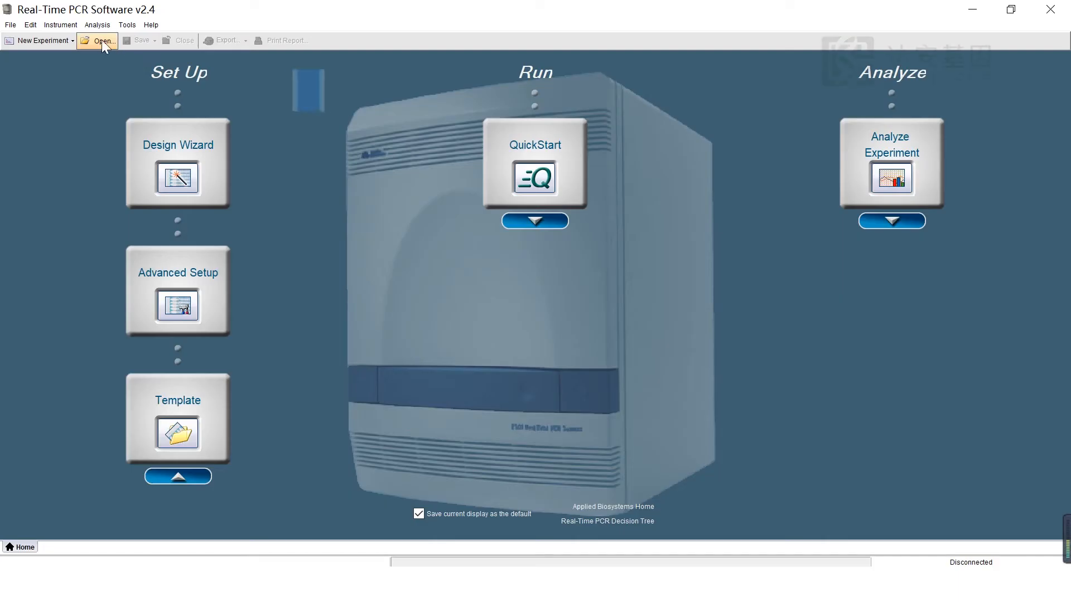
# - Open the 20200328-ncov experiment file from the toolbar's Open dialog
pyautogui.click(98, 40)
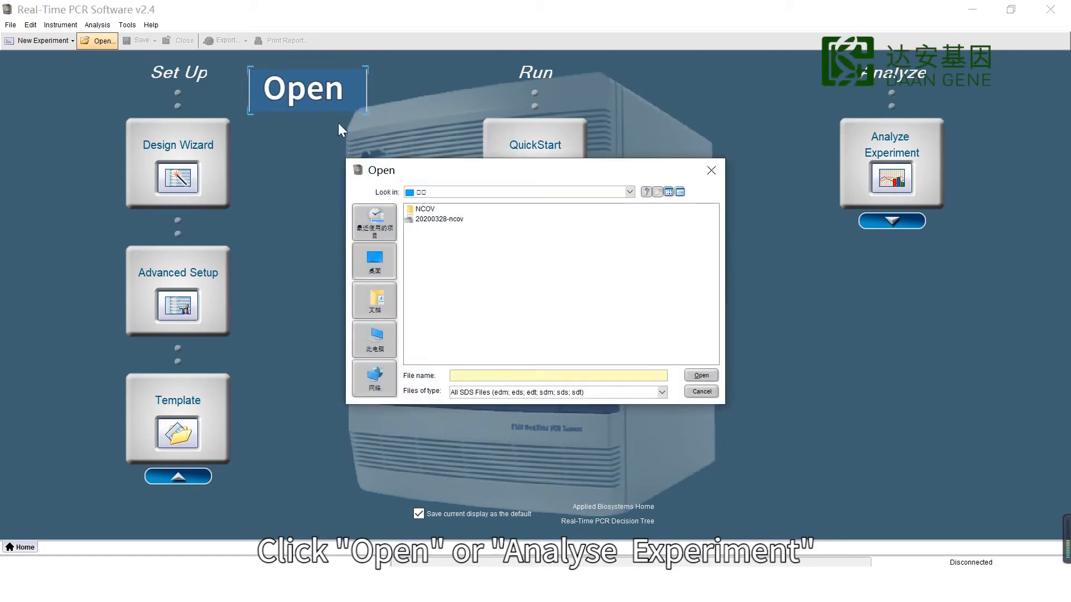
pyautogui.click(711, 169)
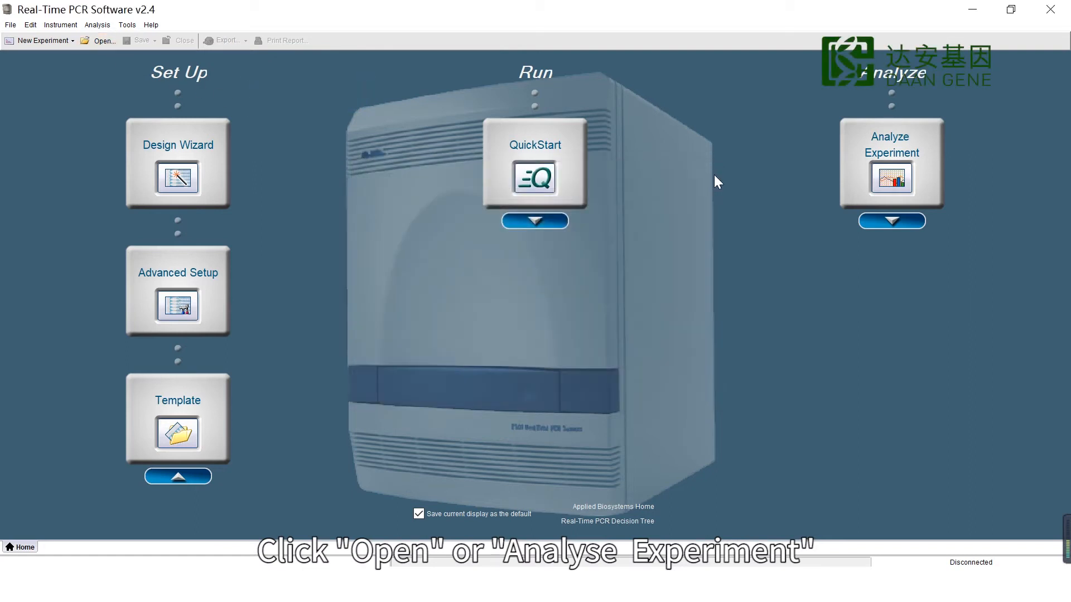
pyautogui.click(101, 40)
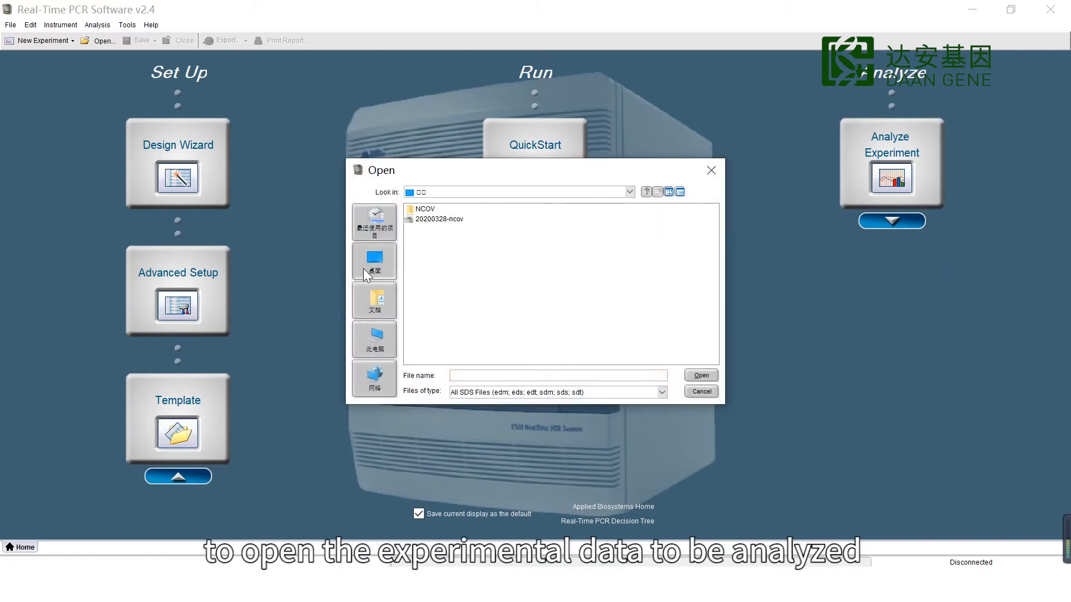
pyautogui.click(442, 220)
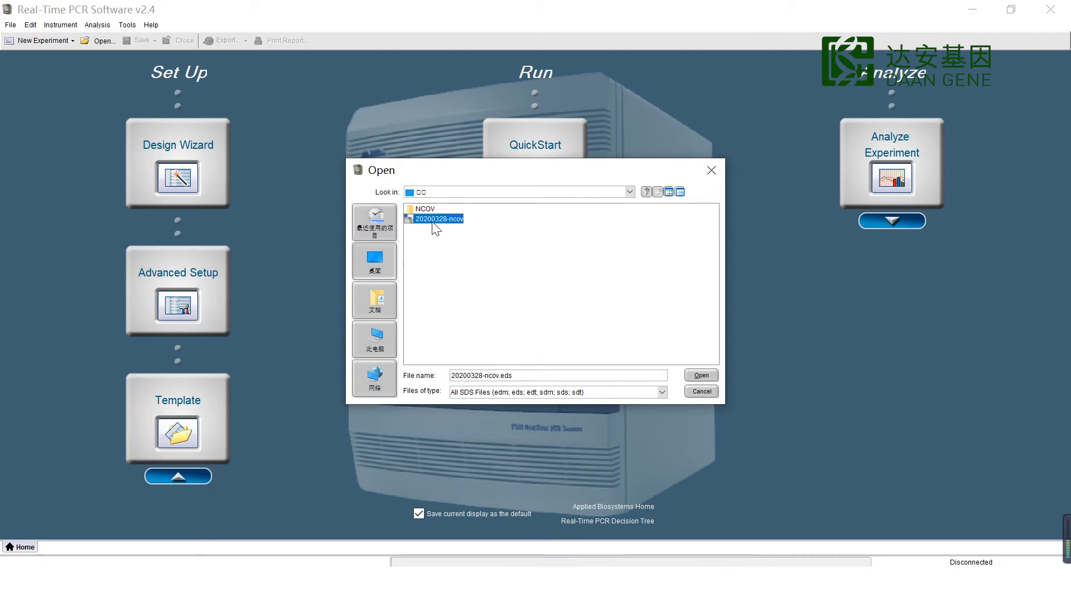
pyautogui.click(701, 374)
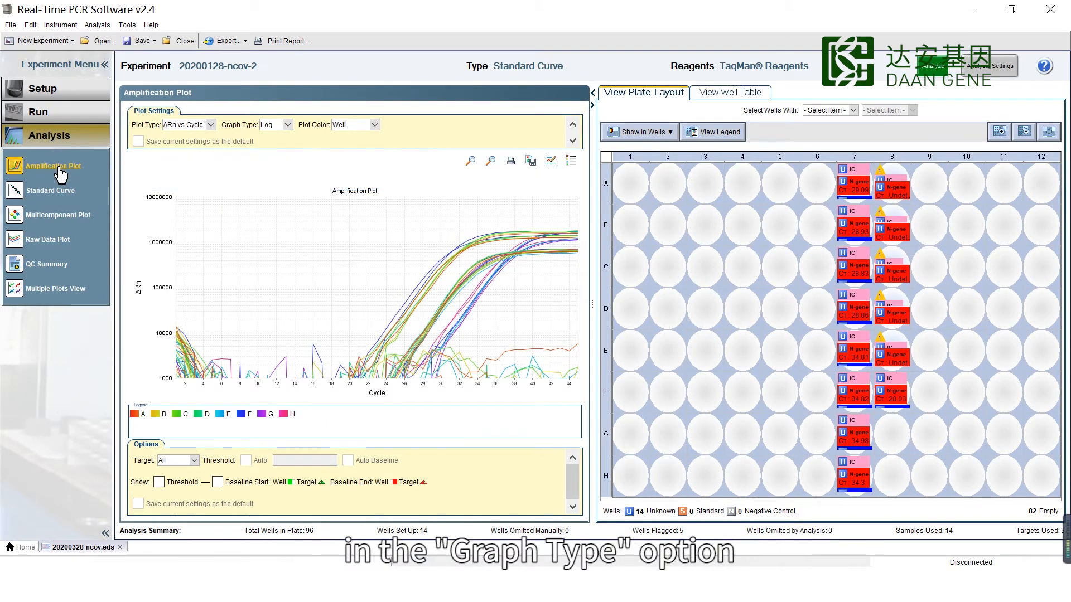
# - Set the amplification plot Graph Type to Linear and Plot Color to Target
pyautogui.click(290, 124)
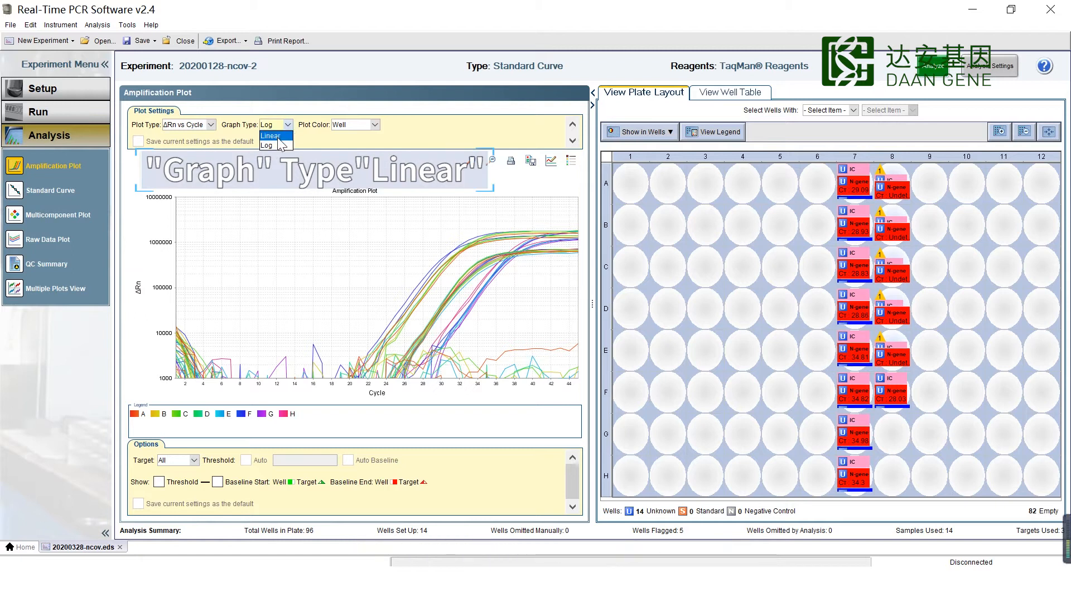
pyautogui.click(269, 135)
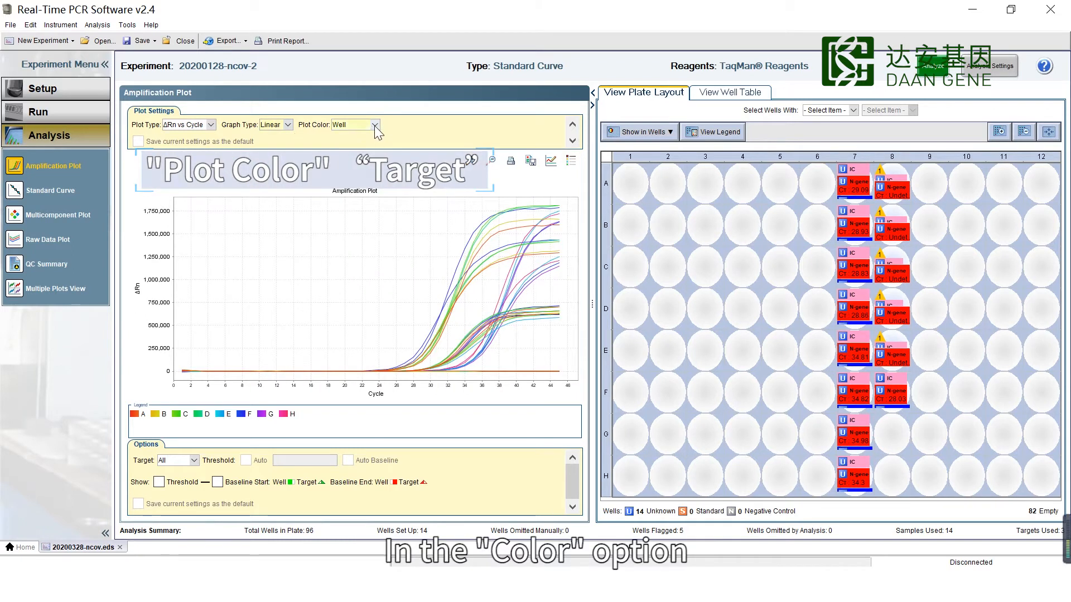
pyautogui.click(373, 124)
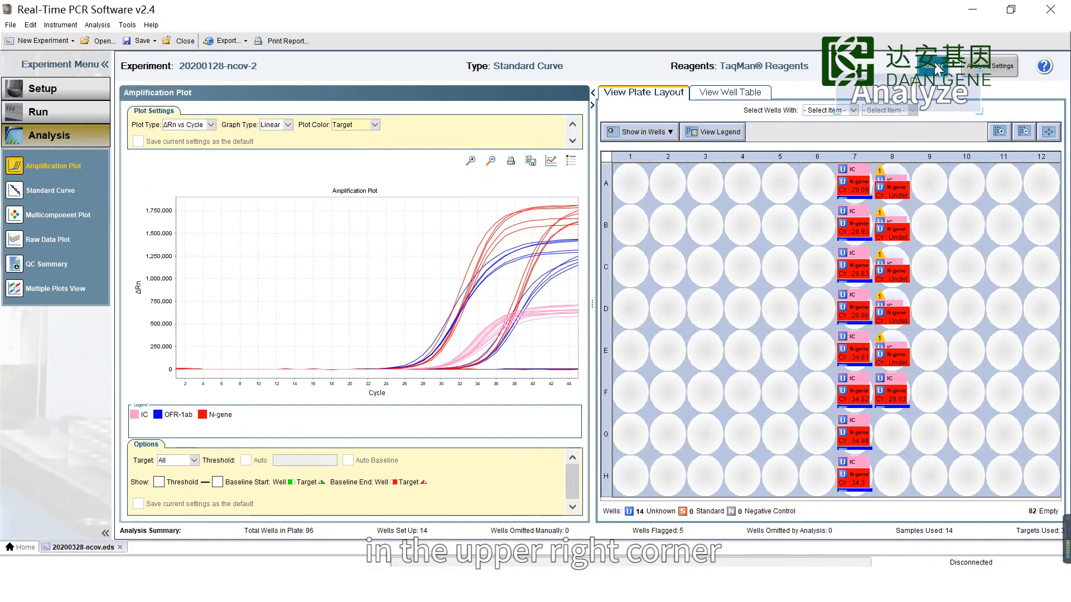
pyautogui.moveTo(918, 217)
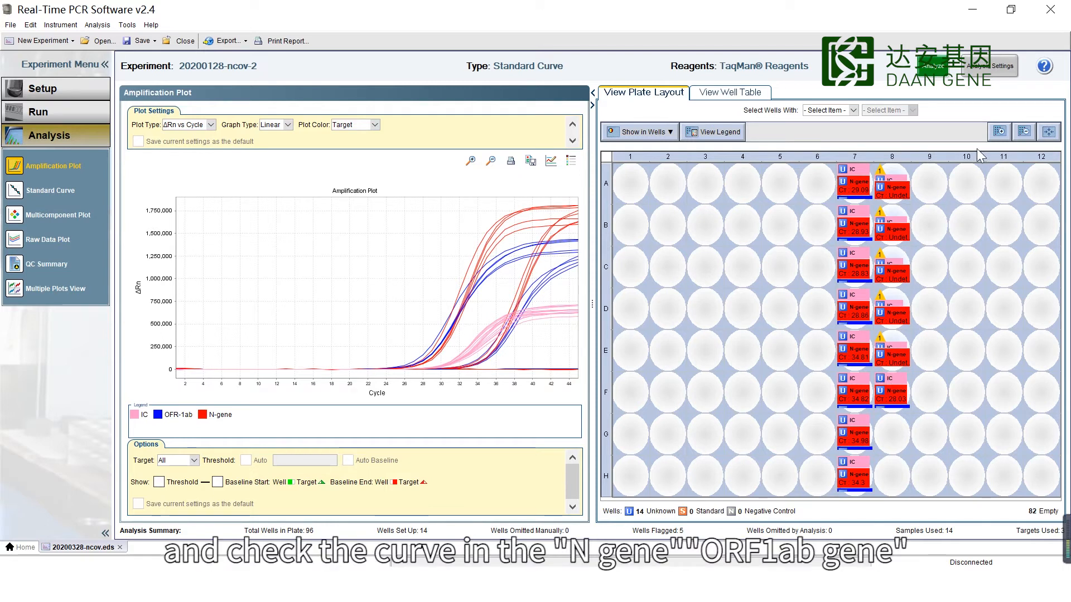
# - Enlarge the plate layout and select only the NTC well E8 for plotting
pyautogui.click(998, 132)
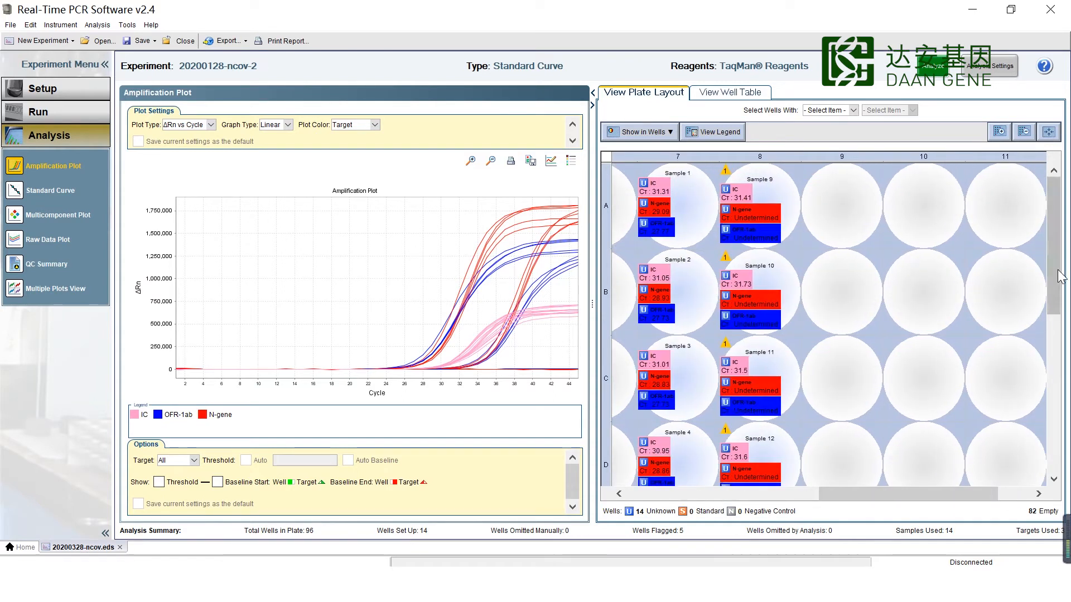
pyautogui.scroll(-3)
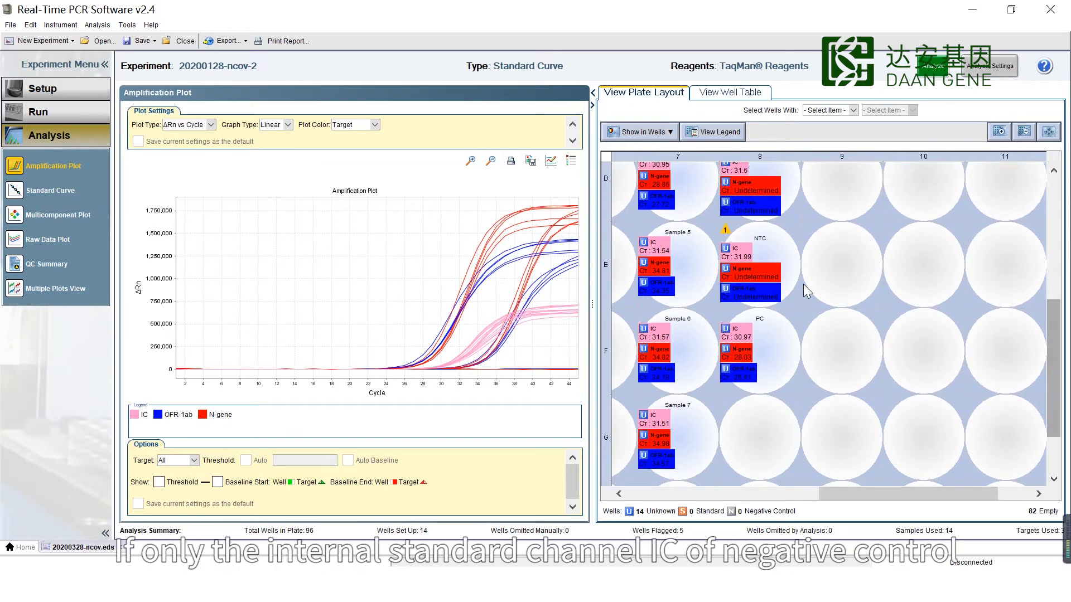
pyautogui.click(759, 266)
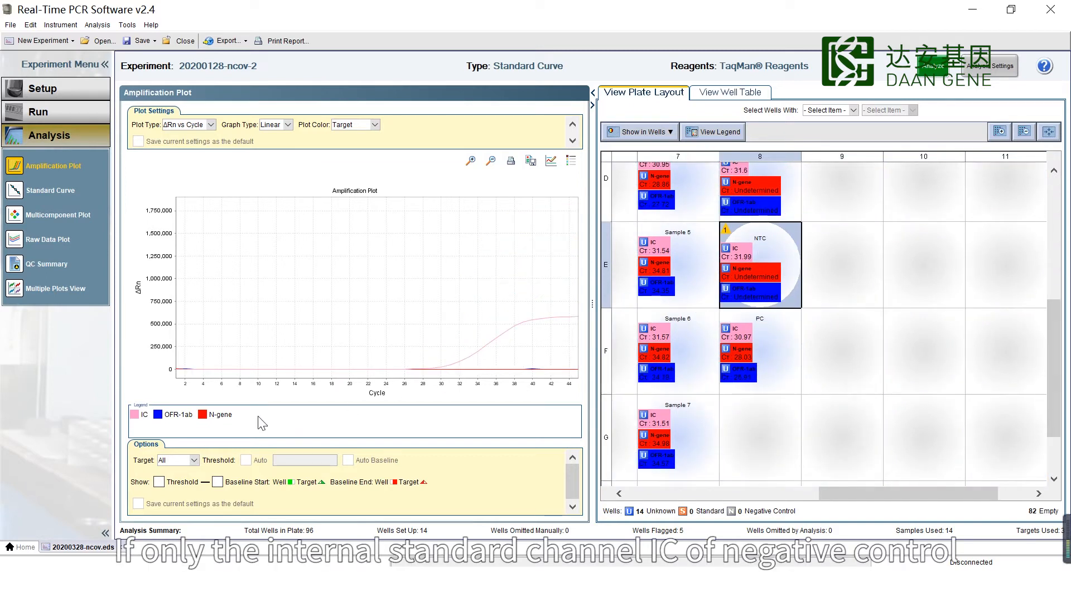
pyautogui.moveTo(477, 357)
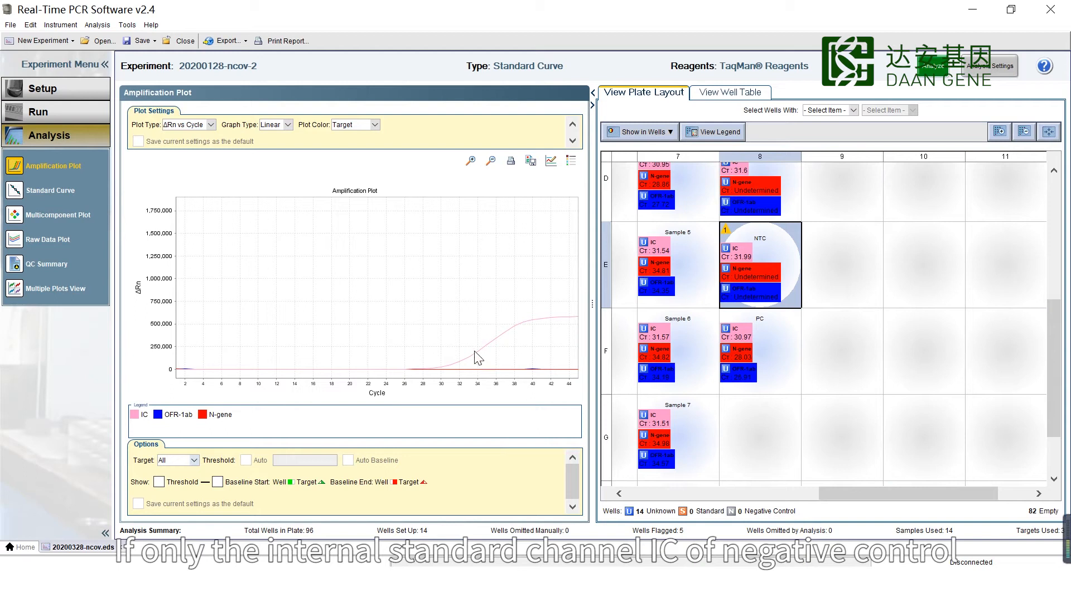
pyautogui.moveTo(140, 425)
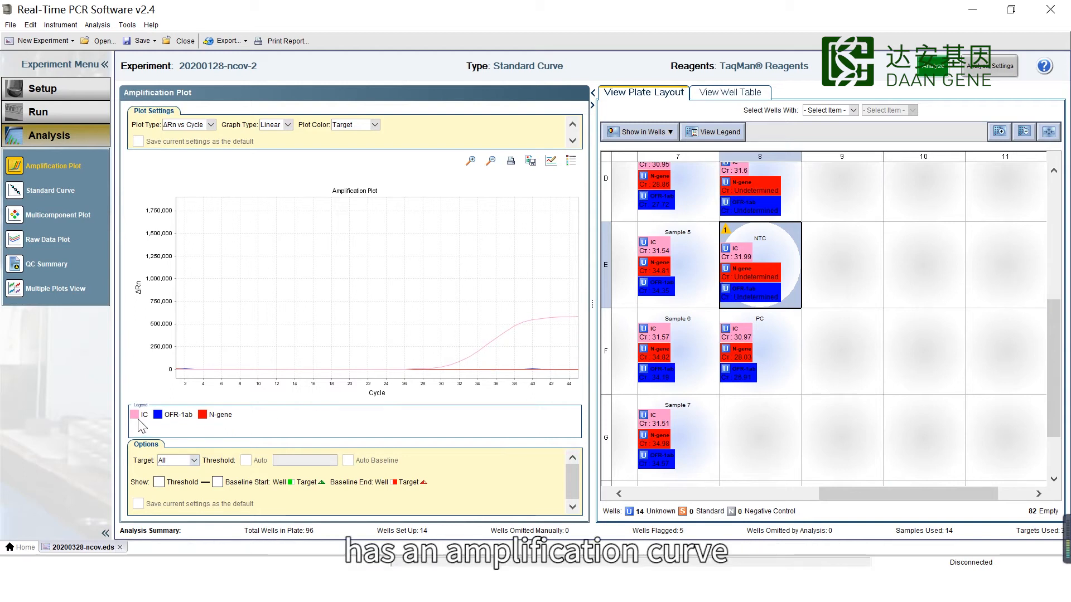
pyautogui.moveTo(482, 361)
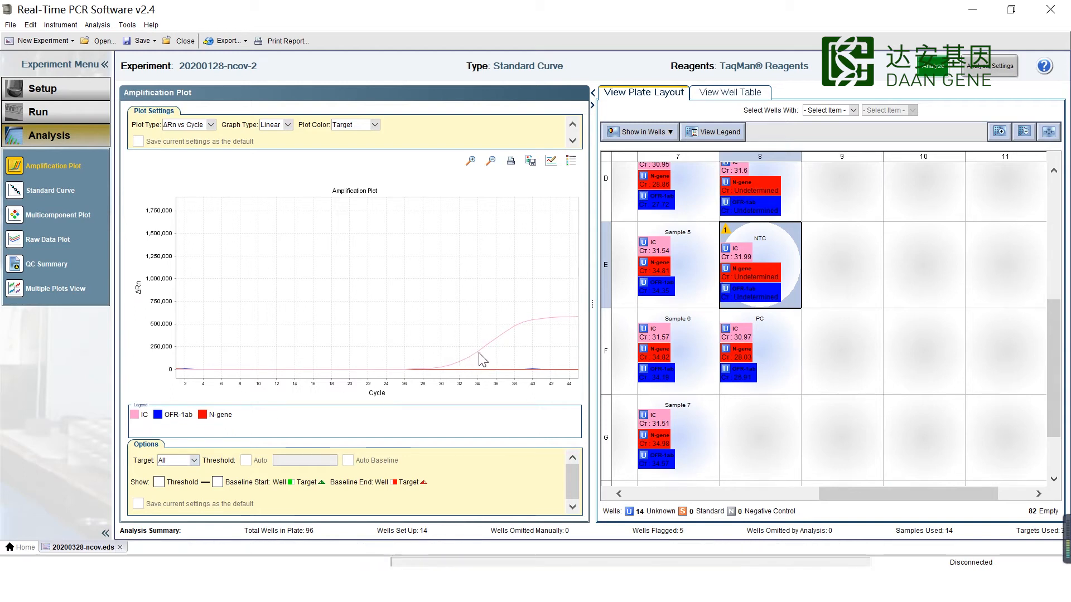
pyautogui.moveTo(481, 358)
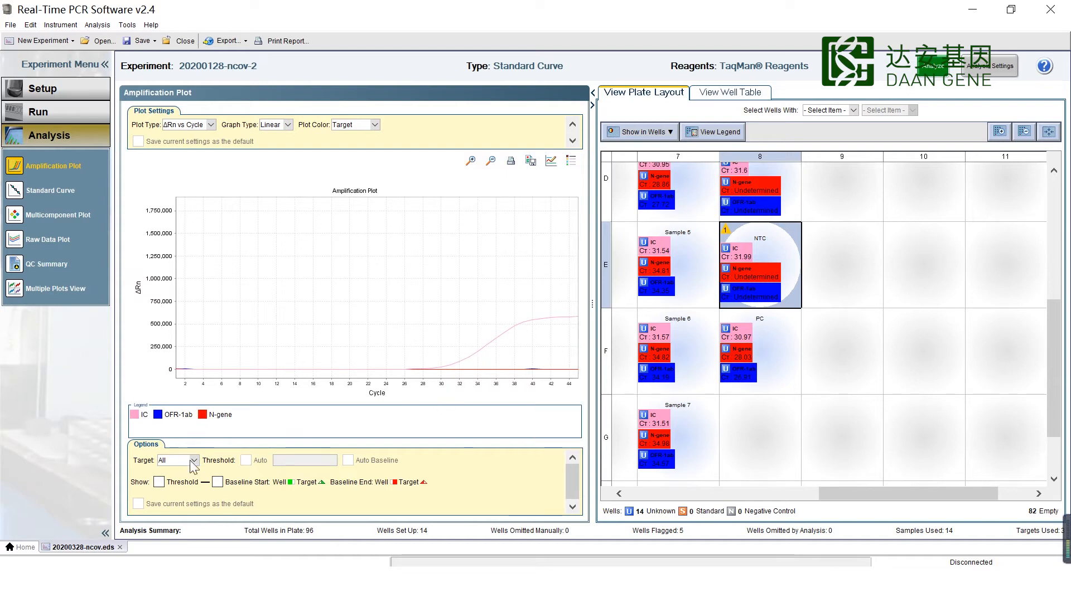
pyautogui.click(176, 459)
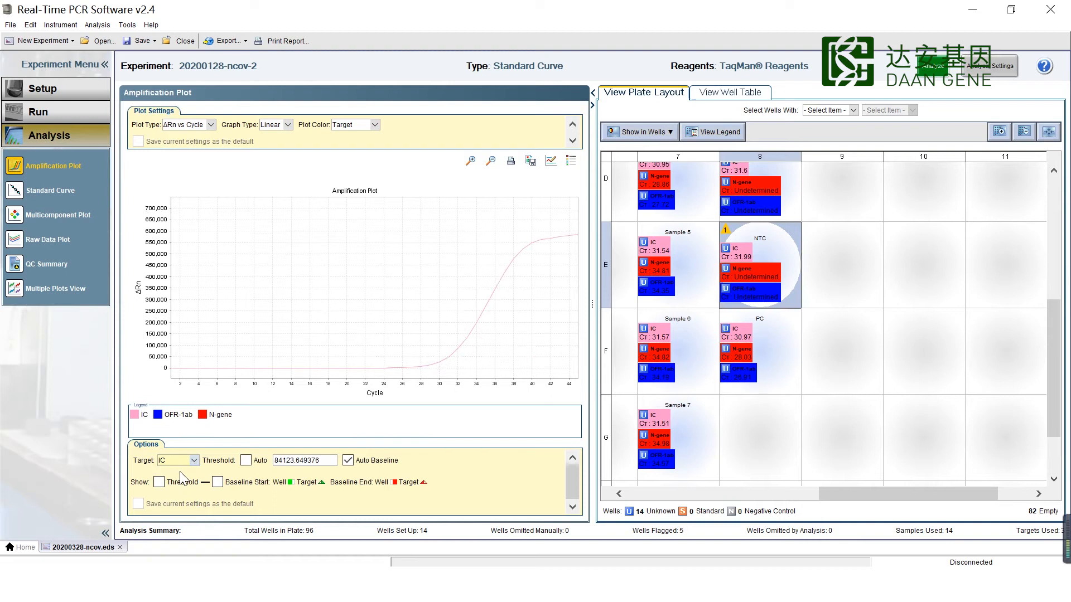
pyautogui.click(196, 460)
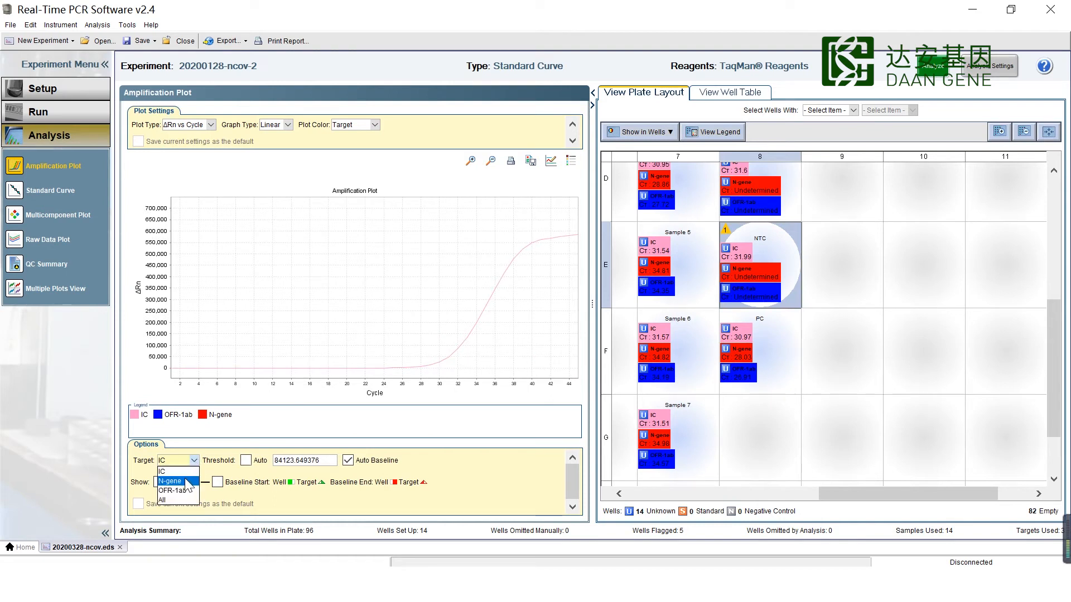
pyautogui.click(169, 480)
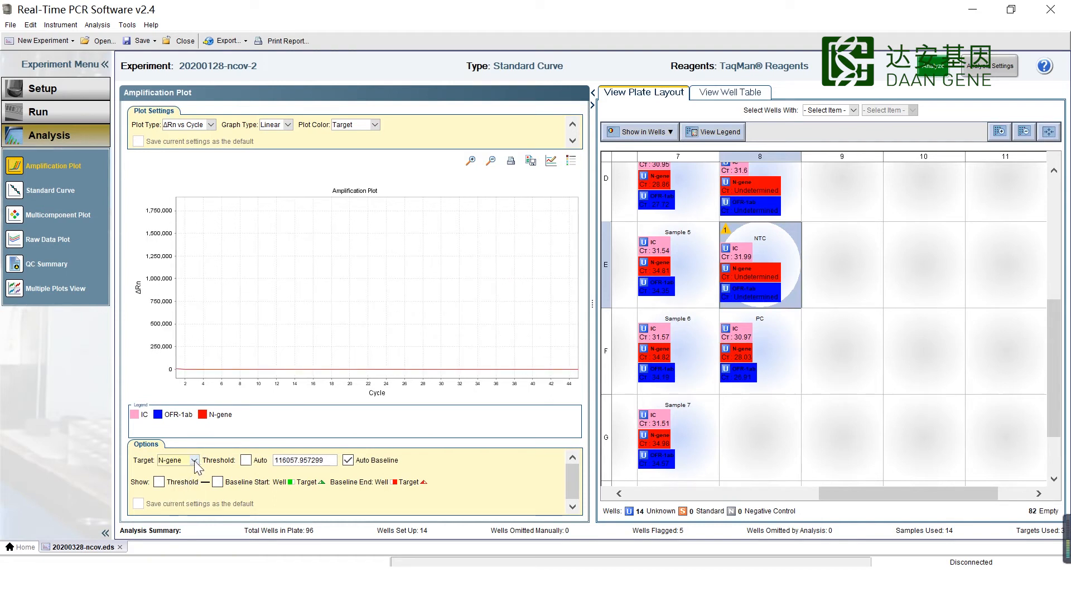
pyautogui.click(194, 460)
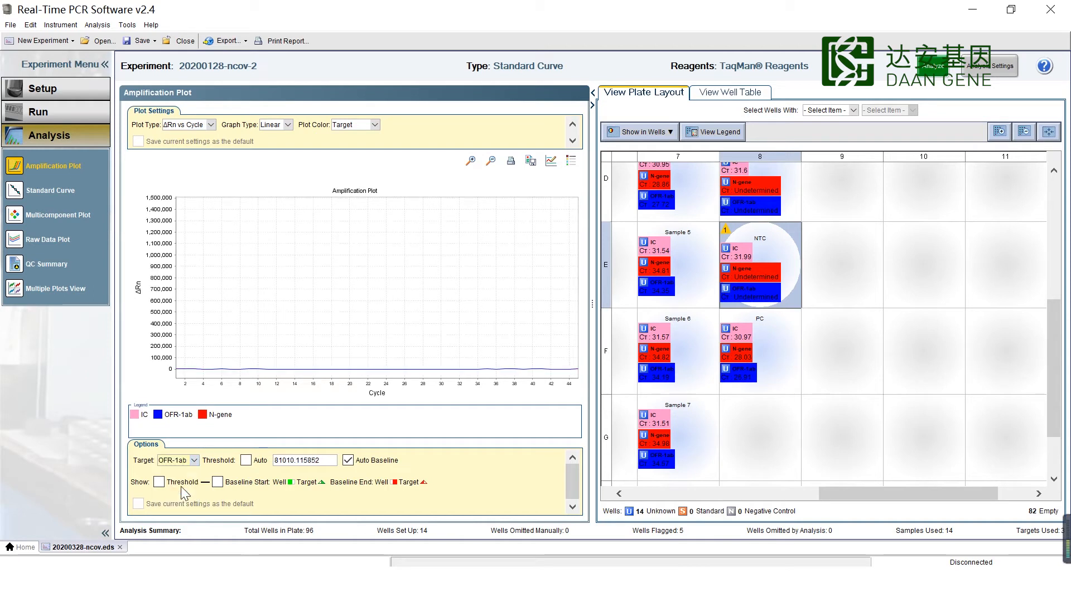
pyautogui.click(194, 460)
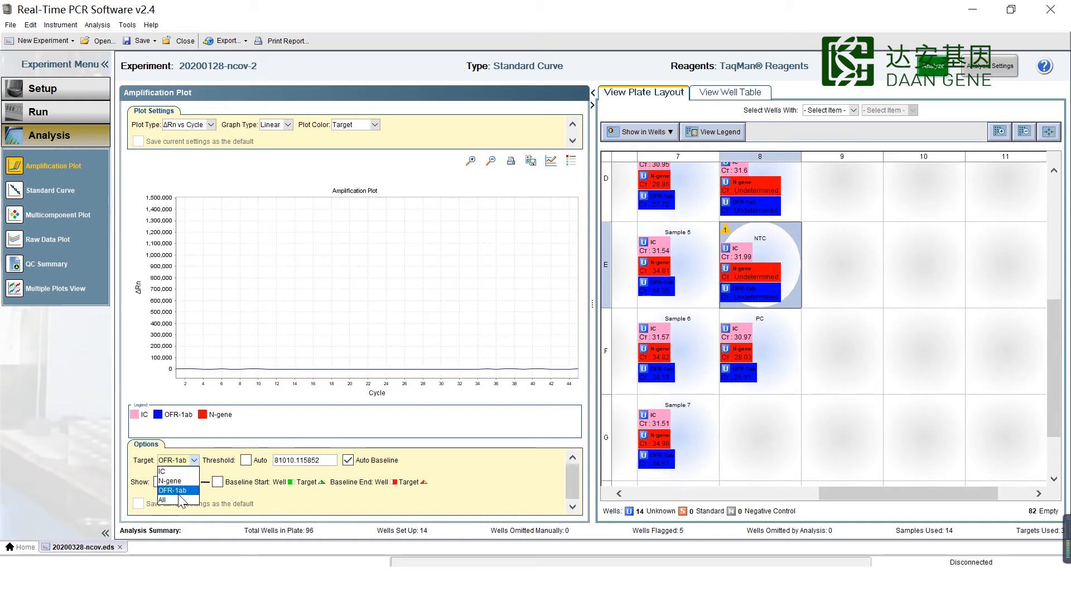
pyautogui.click(163, 500)
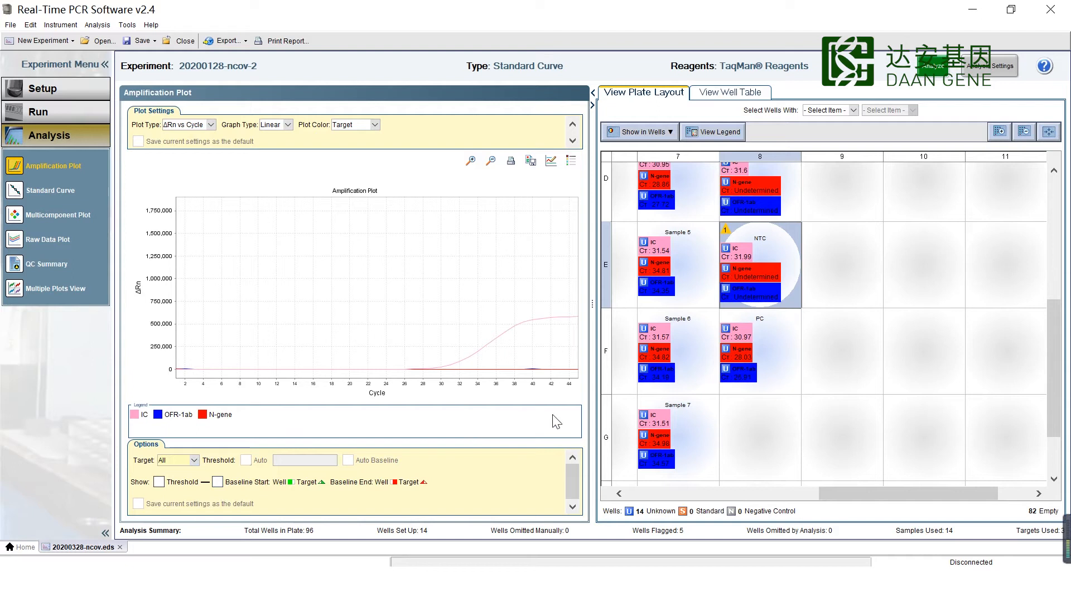
pyautogui.click(760, 351)
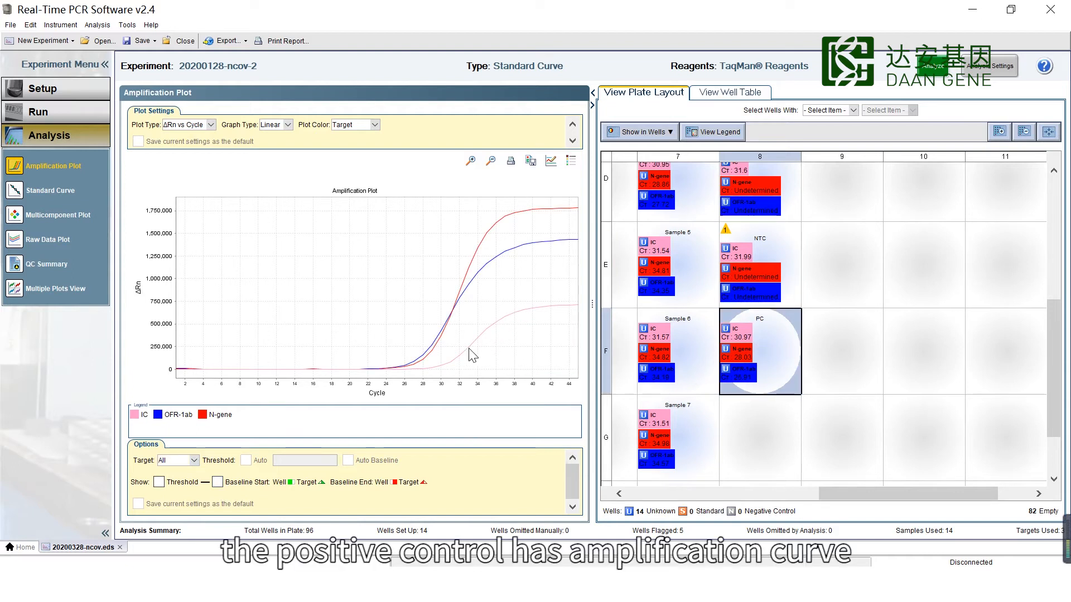
pyautogui.moveTo(479, 345)
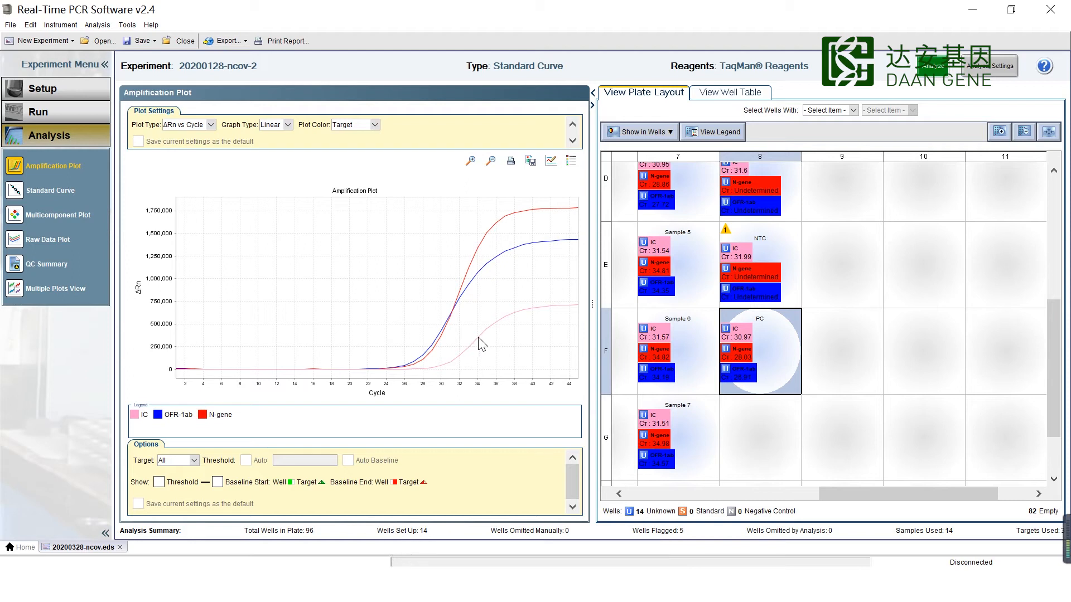
pyautogui.moveTo(480, 343)
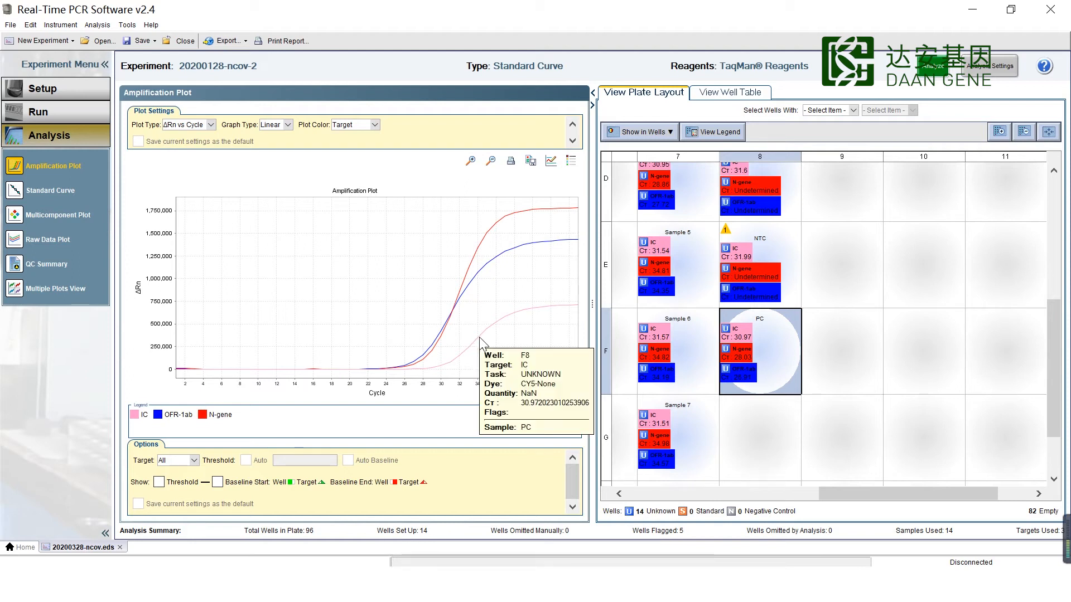
pyautogui.moveTo(505, 259)
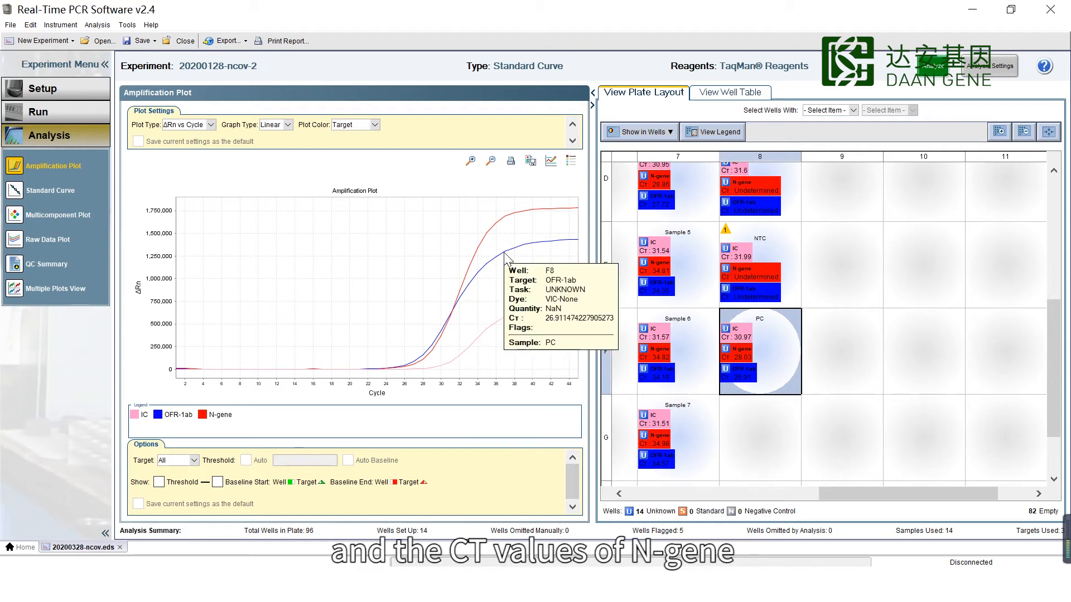
pyautogui.moveTo(495, 234)
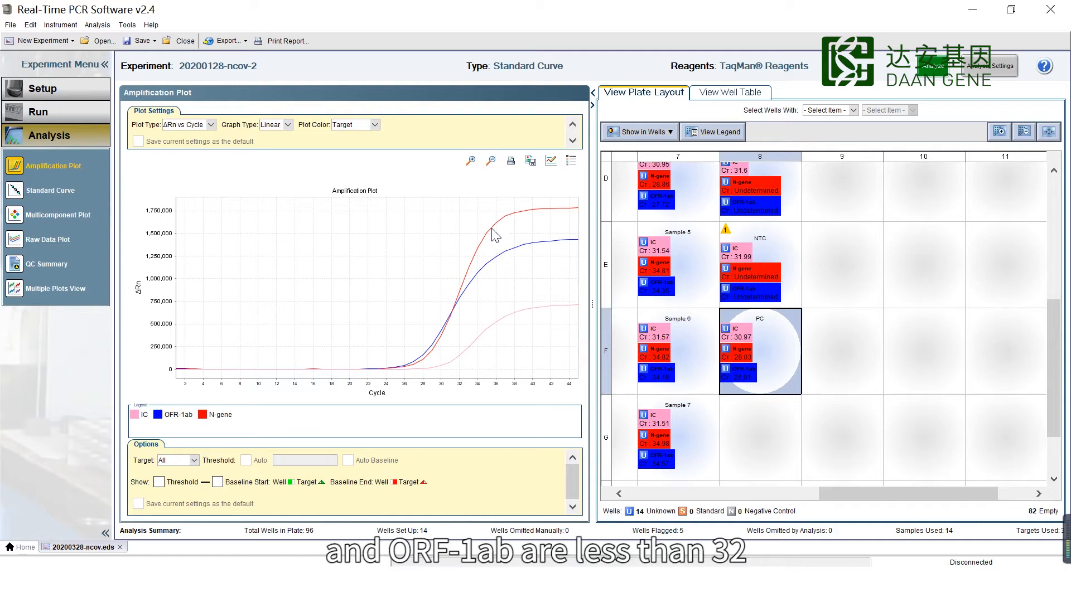
pyautogui.moveTo(499, 232)
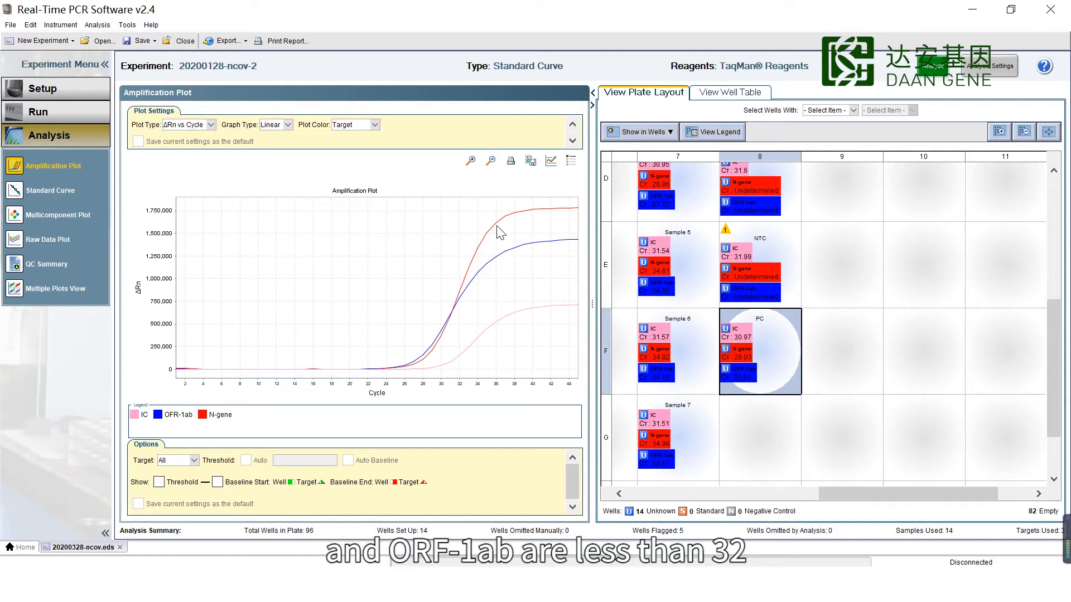
pyautogui.moveTo(497, 226)
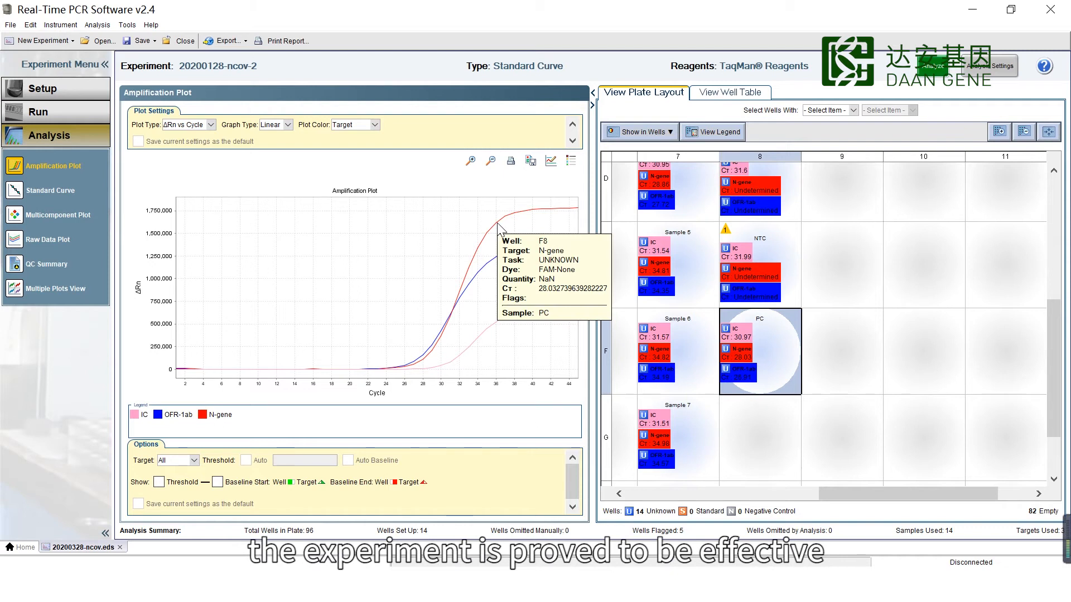
pyautogui.moveTo(240, 447)
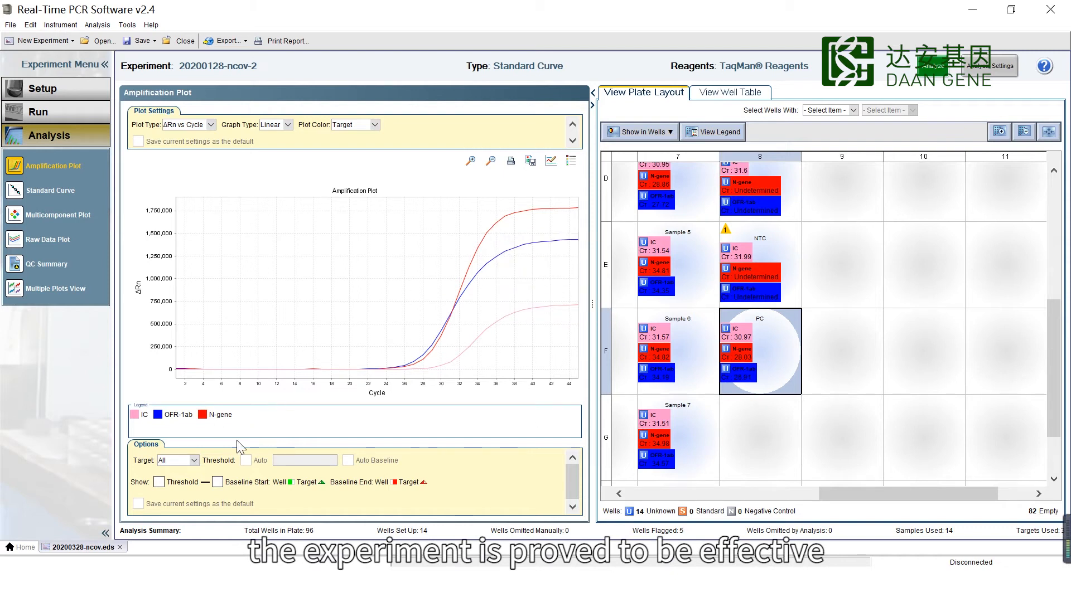
pyautogui.click(194, 460)
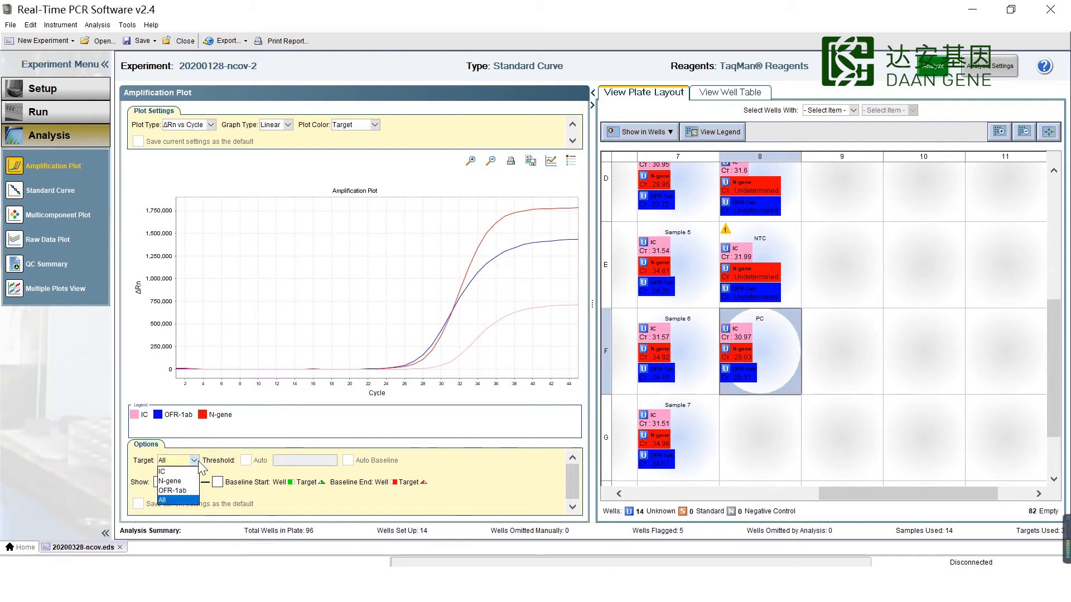
pyautogui.click(162, 471)
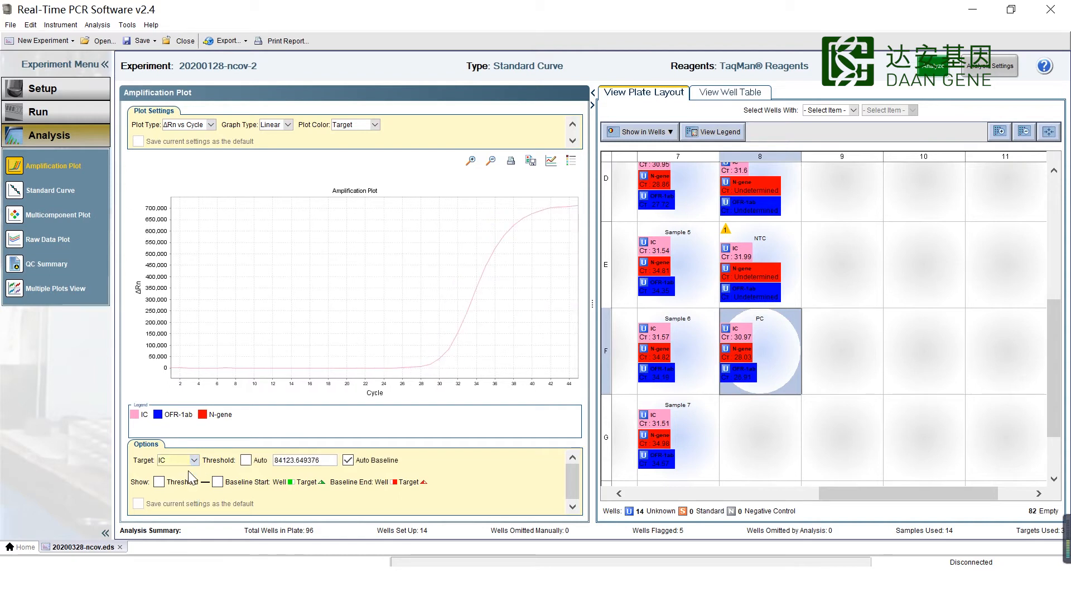
pyautogui.click(195, 460)
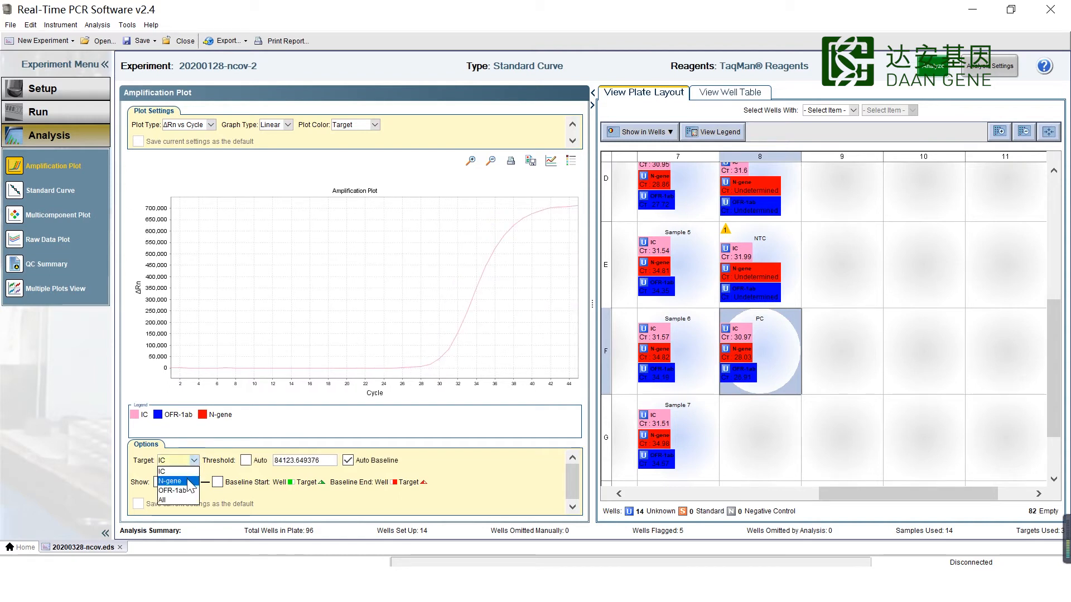
pyautogui.click(170, 481)
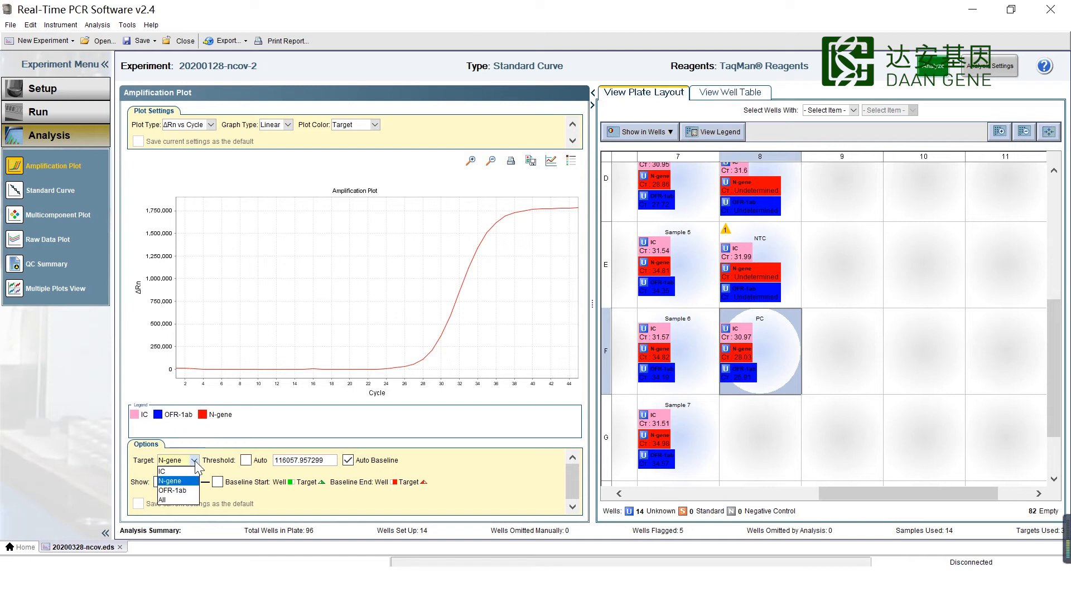
pyautogui.click(173, 491)
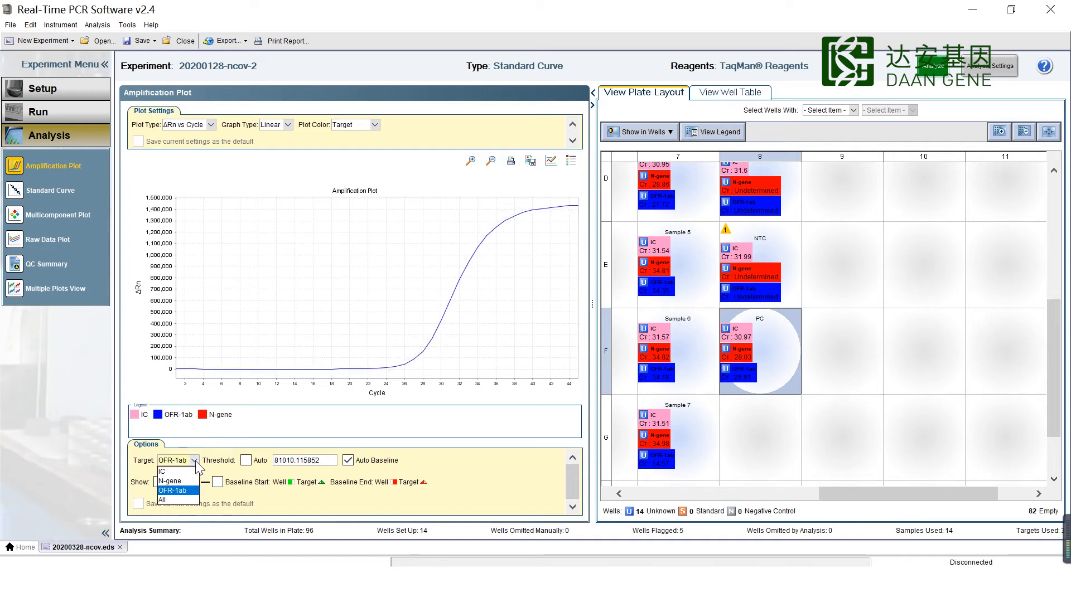
pyautogui.click(162, 499)
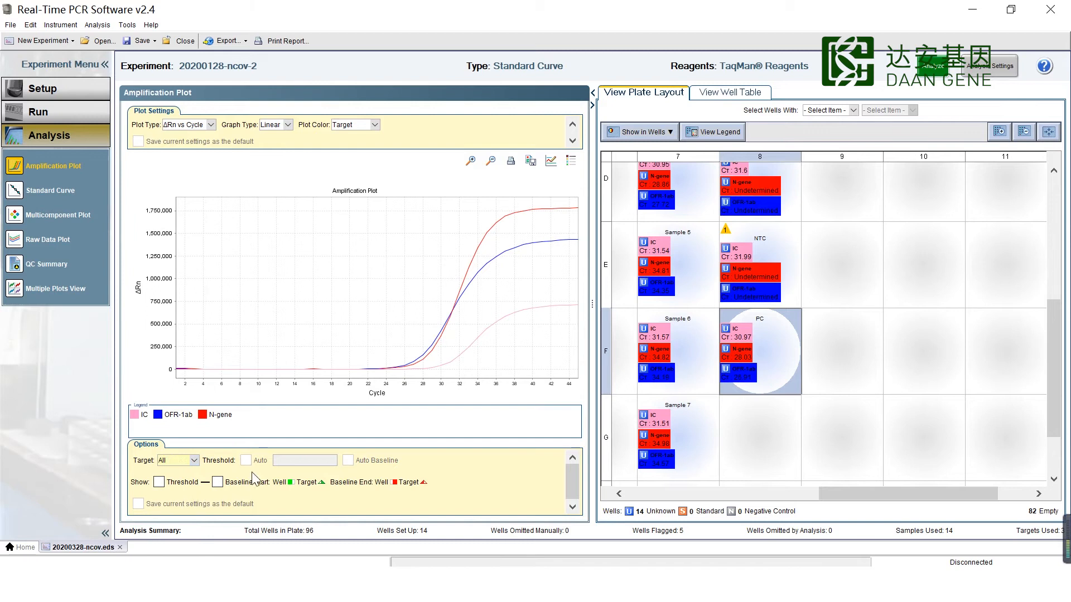
pyautogui.moveTo(542, 406)
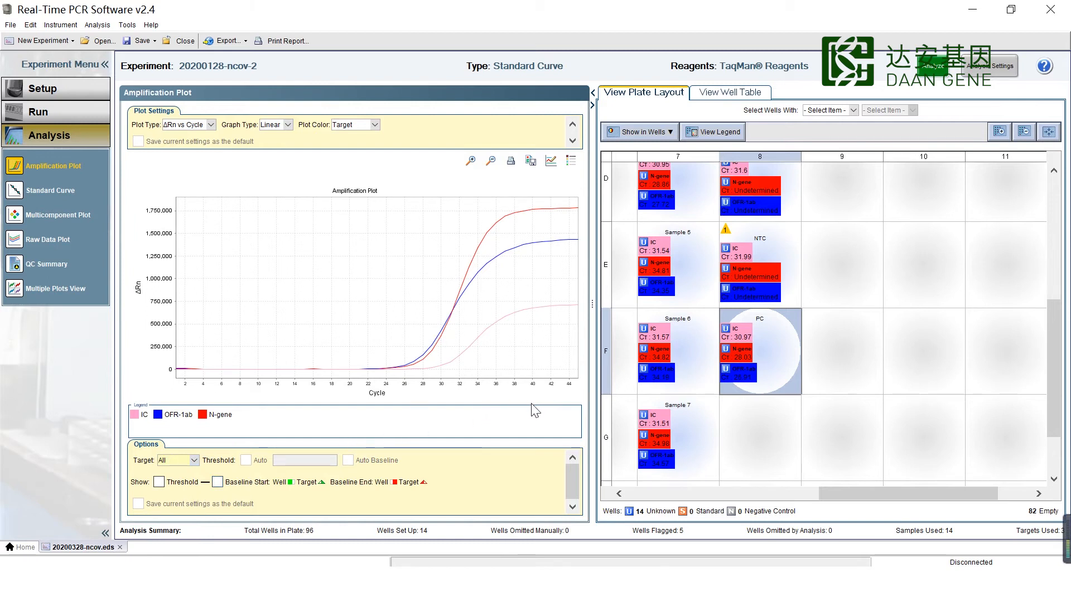
# - Zoom out the plate layout and select all sample wells in column 7
pyautogui.hscroll(-3)
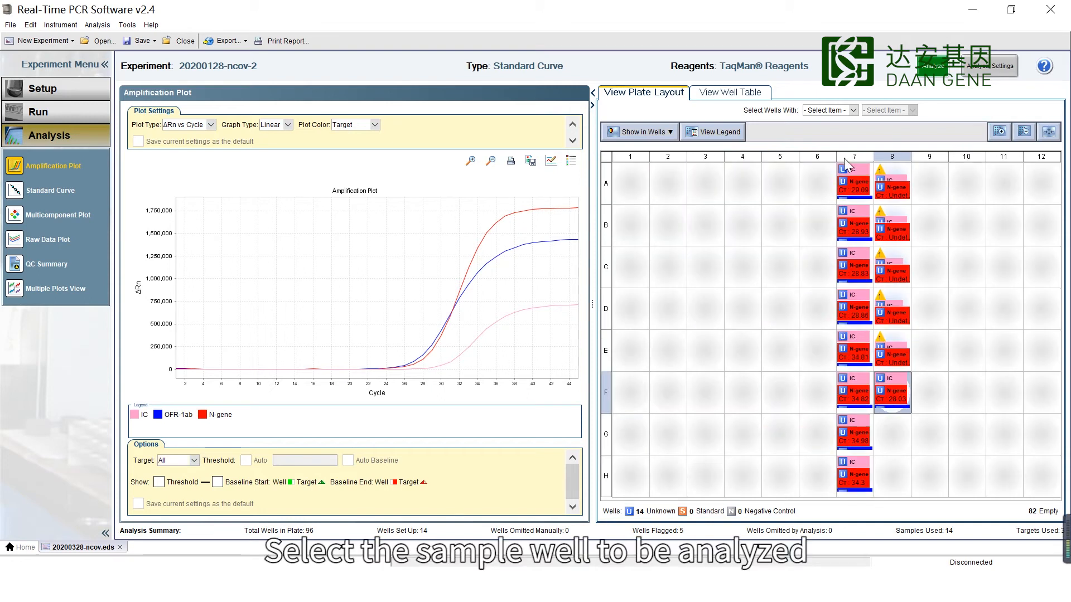
pyautogui.click(853, 156)
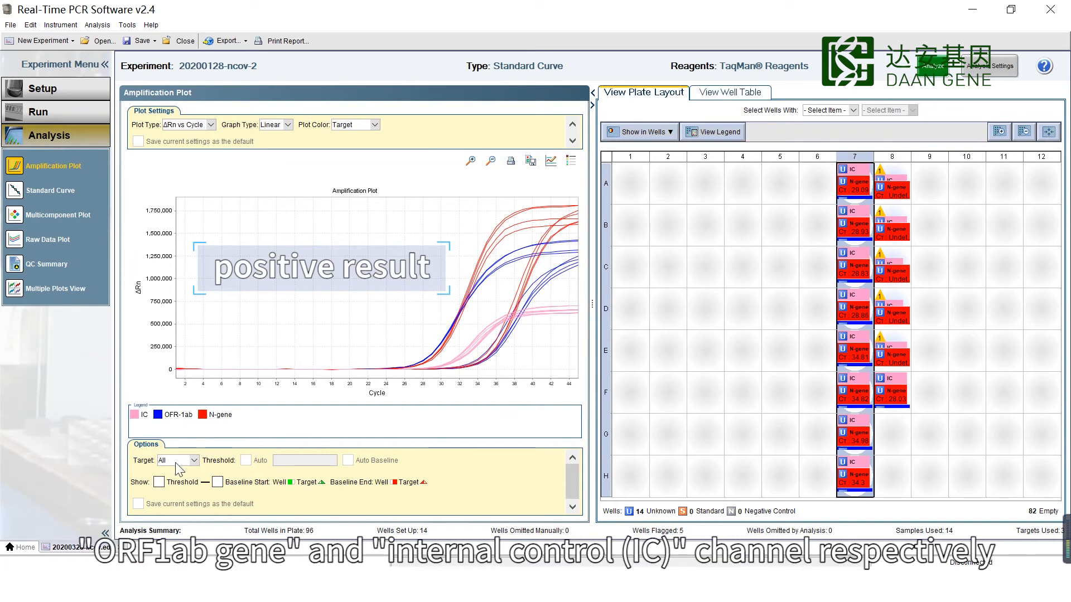
# - Plot column 7's curves for target IC, then N-gene, then OFR-1ab
pyautogui.click(194, 459)
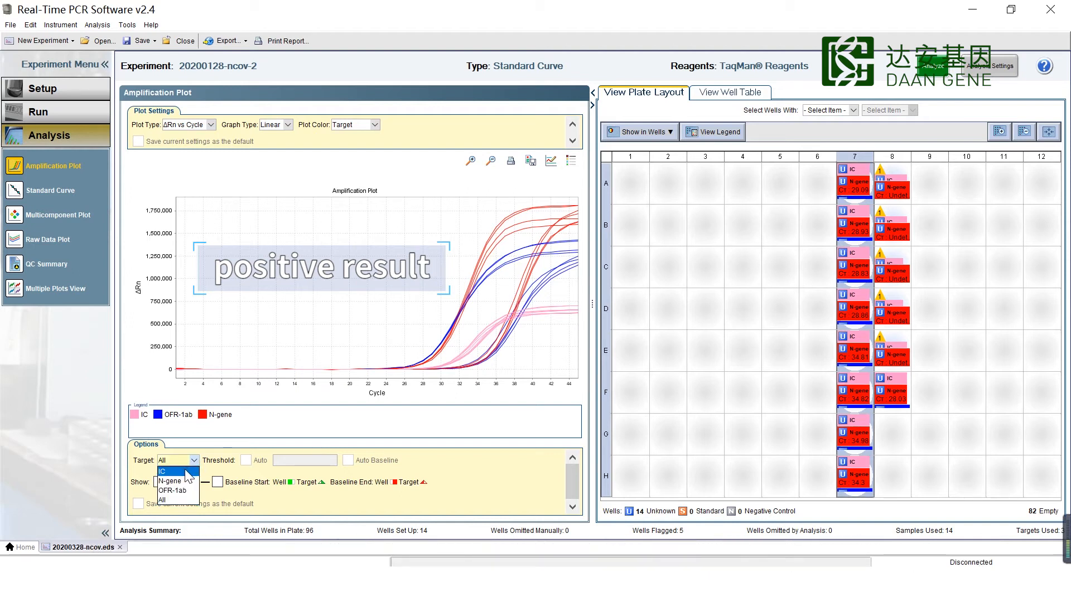
pyautogui.click(163, 471)
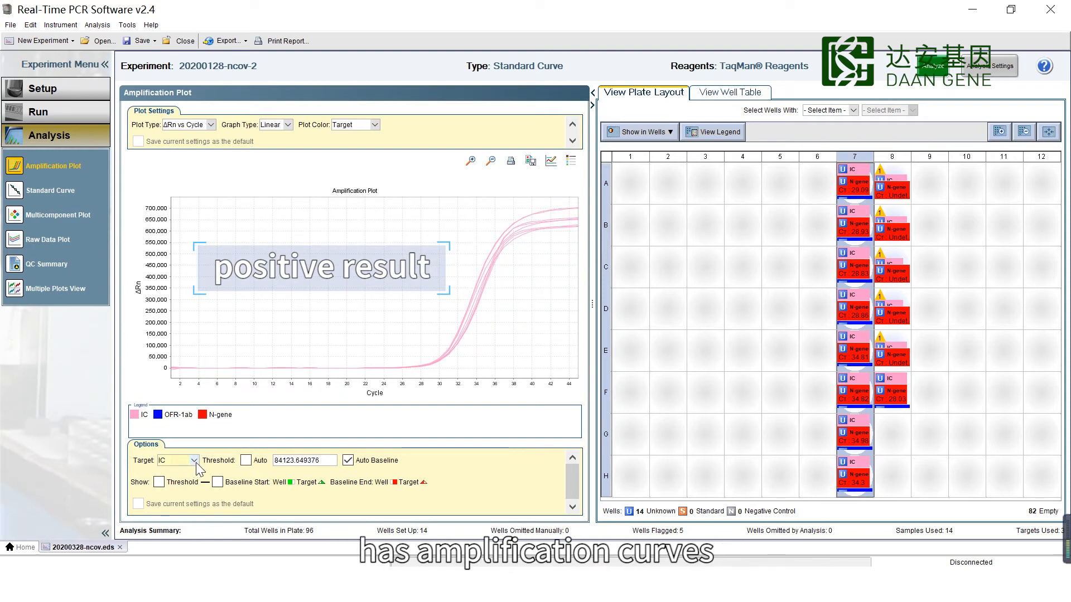
pyautogui.click(194, 460)
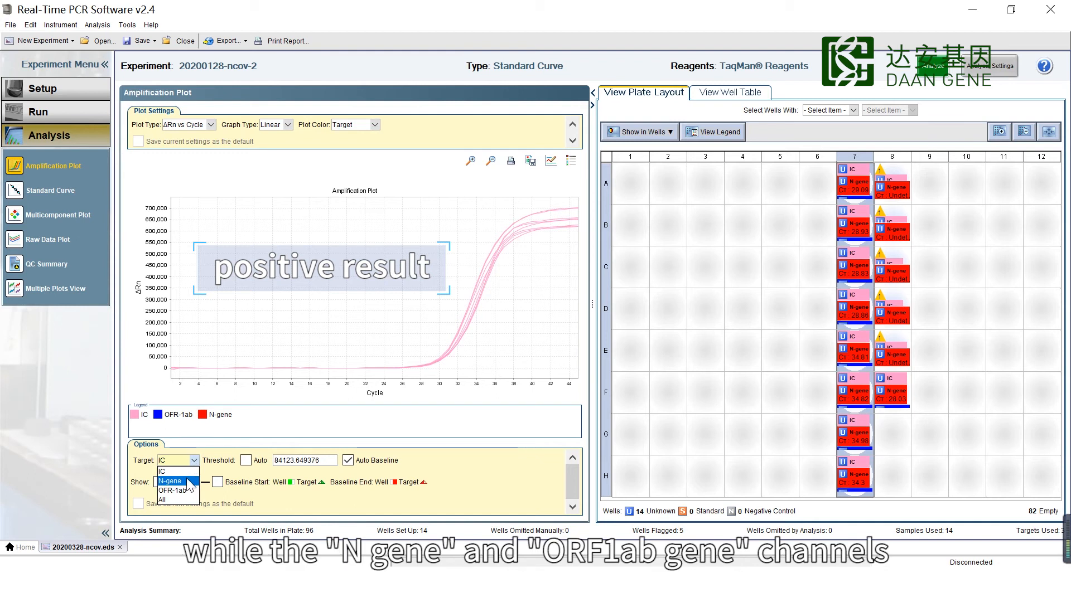
pyautogui.click(170, 481)
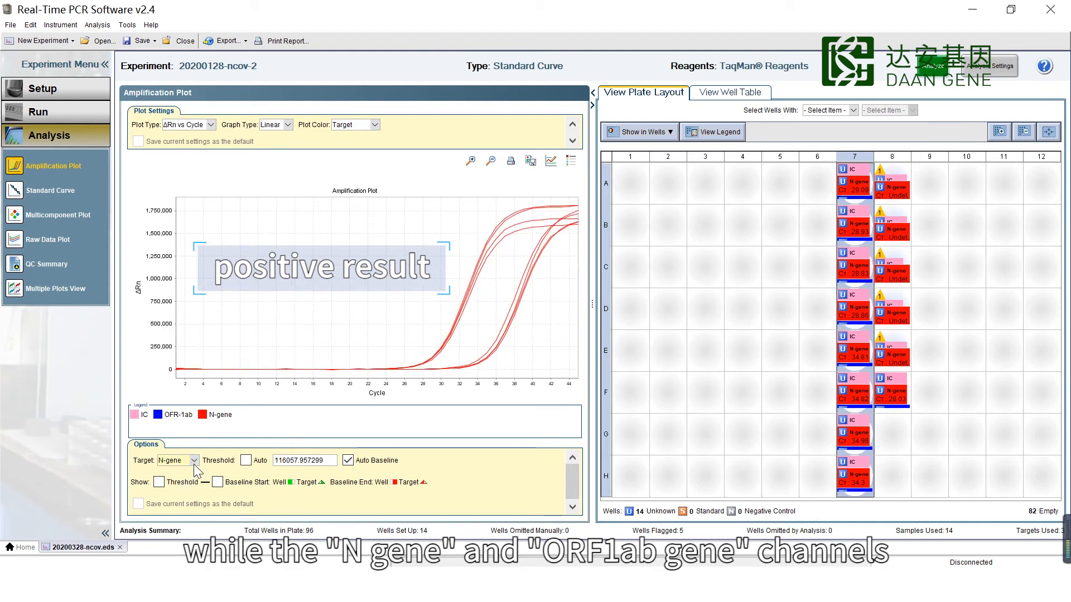
pyautogui.click(193, 460)
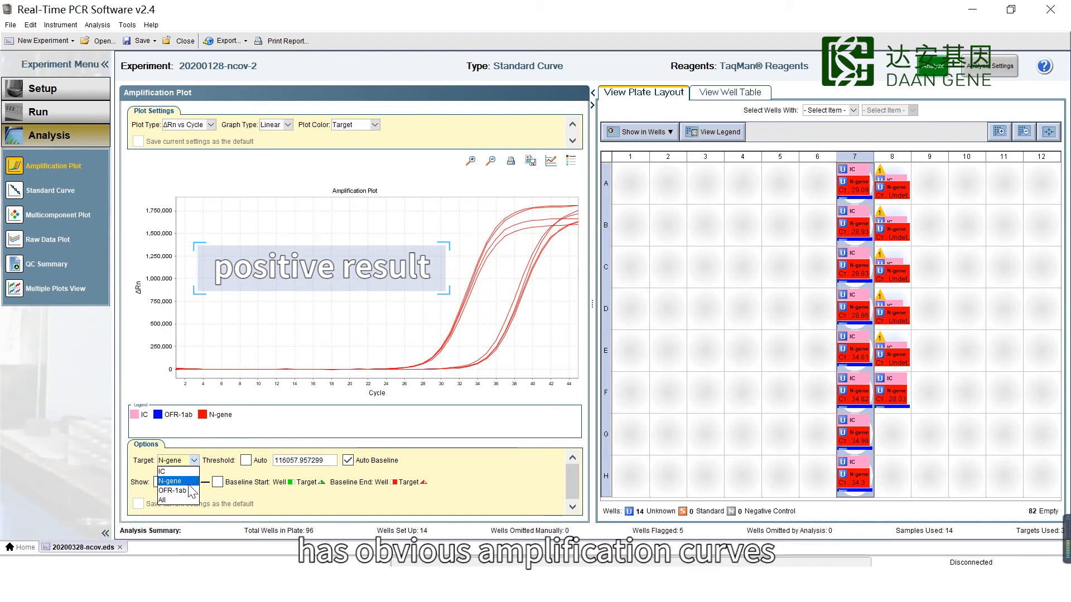
pyautogui.click(173, 491)
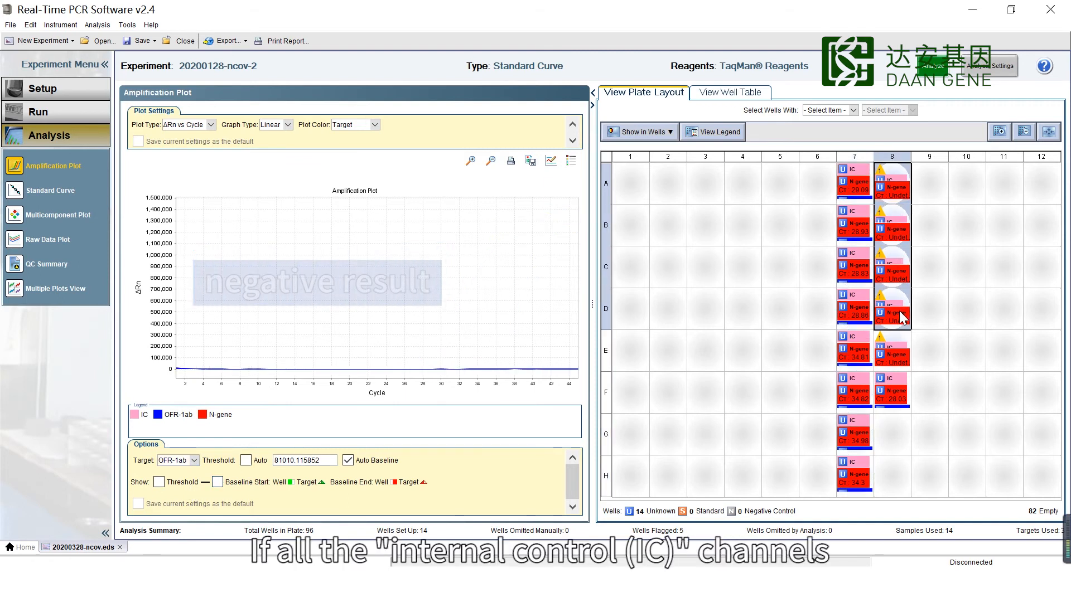
# - Plot wells A8–D8 for All targets, then IC, N-gene and OFR-1ab in turn
pyautogui.click(194, 460)
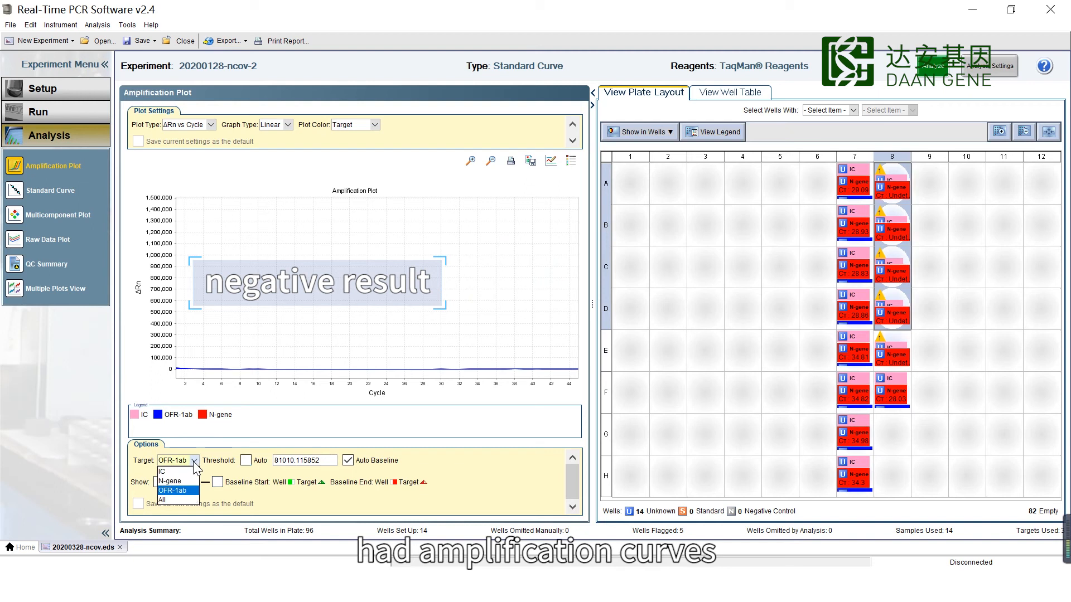
pyautogui.click(161, 500)
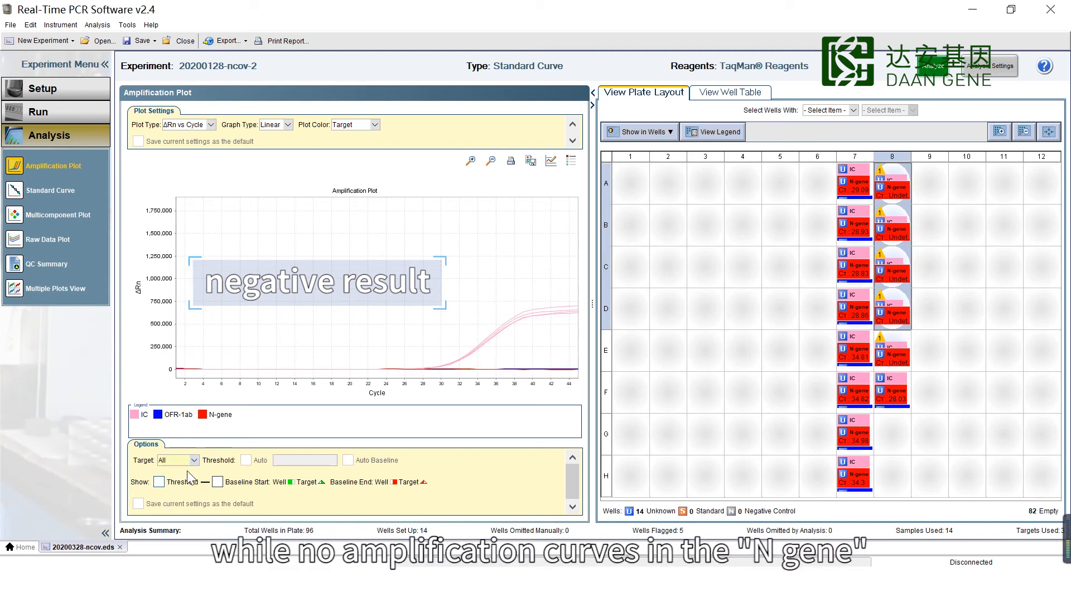
pyautogui.click(177, 461)
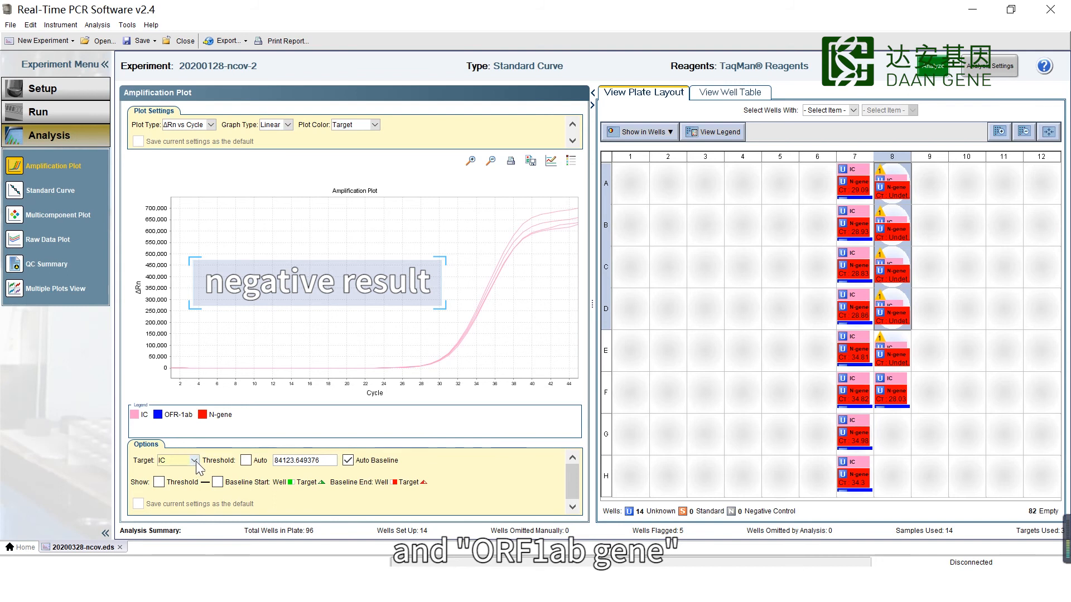
pyautogui.click(193, 459)
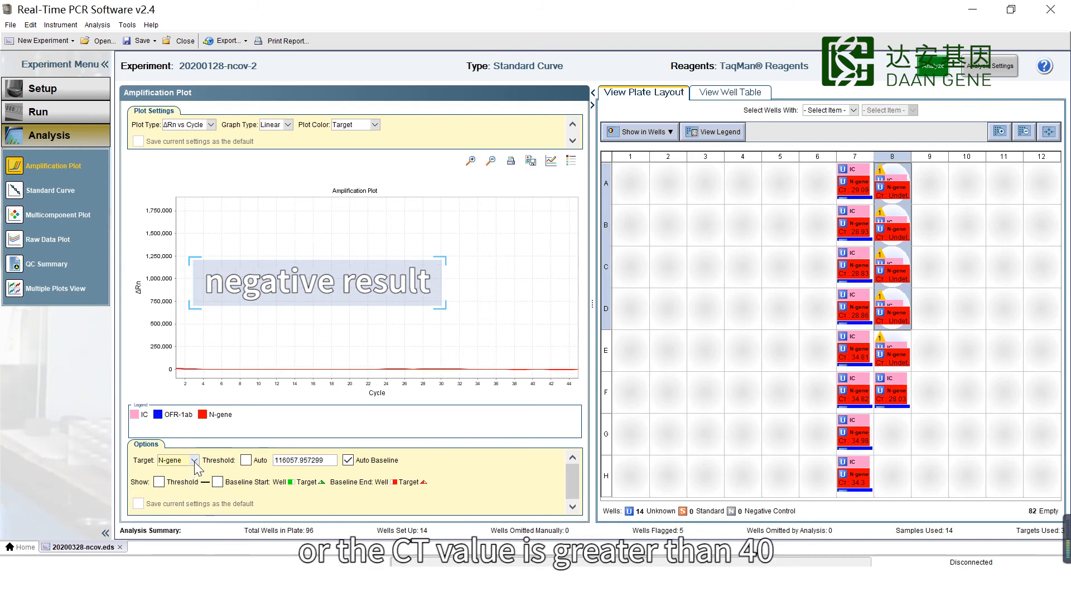
pyautogui.click(194, 459)
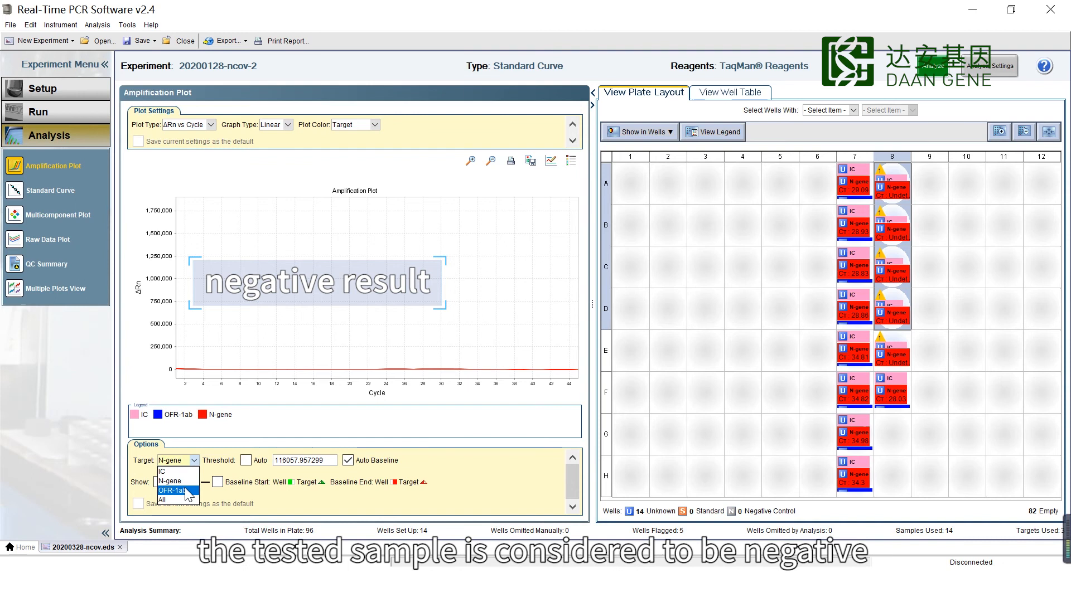
pyautogui.click(173, 491)
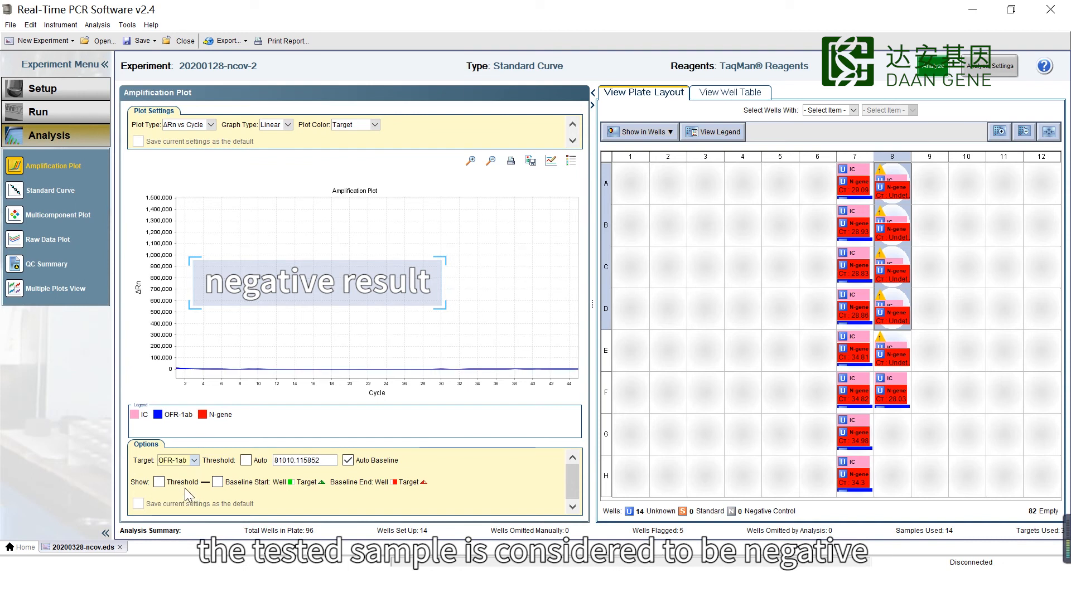